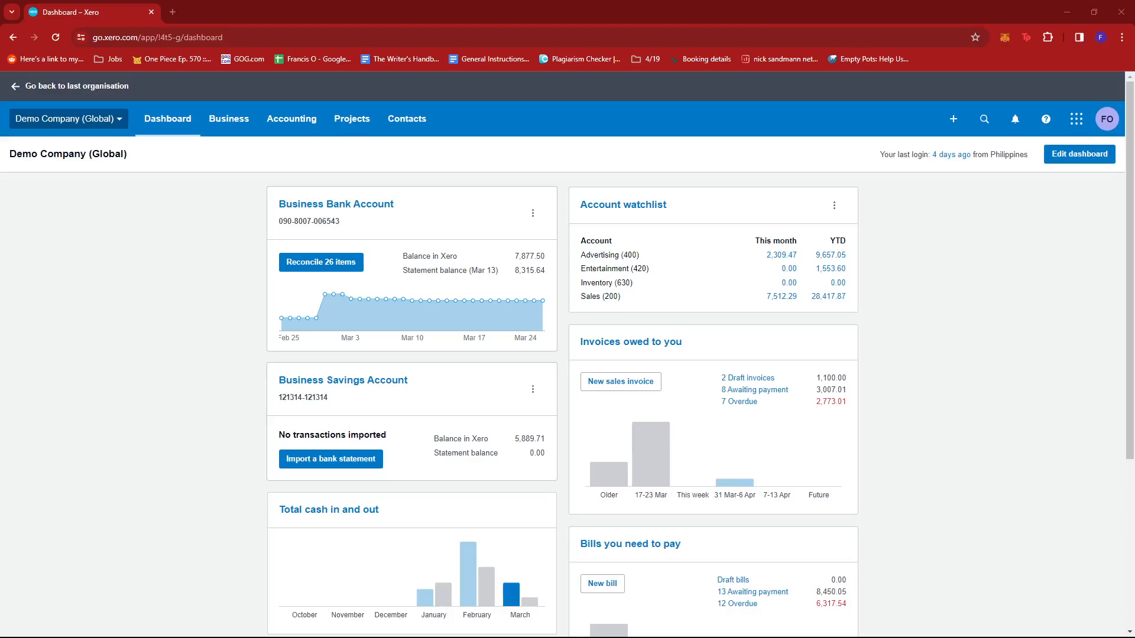
{"action": "mouse_move", "coordinate": [740, 6]}
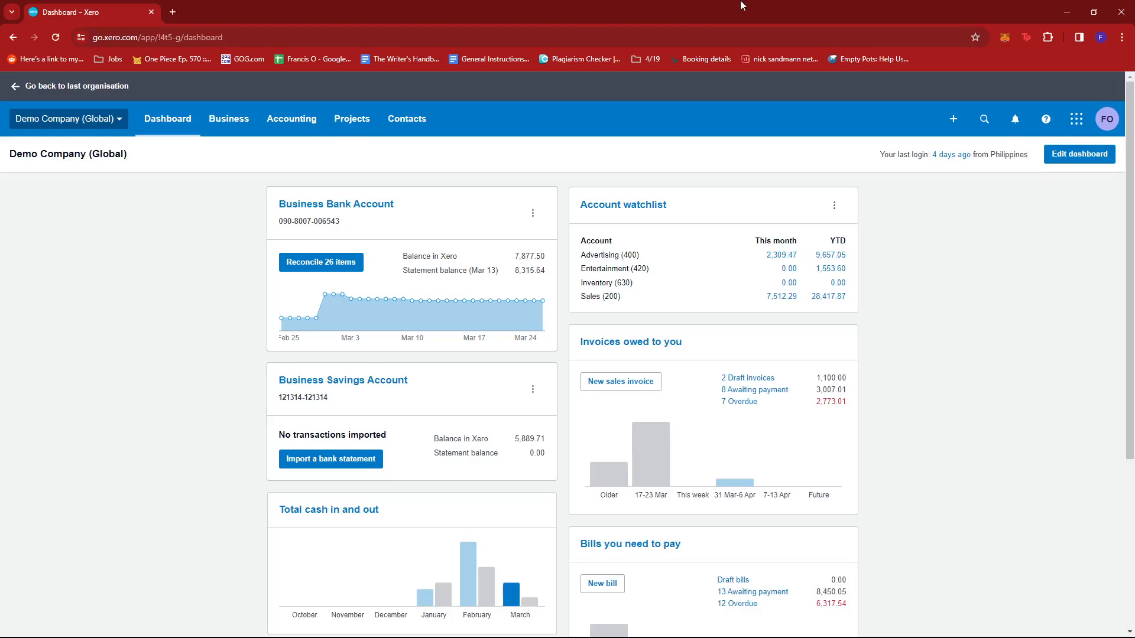
{"action": "mouse_move", "coordinate": [182, 134]}
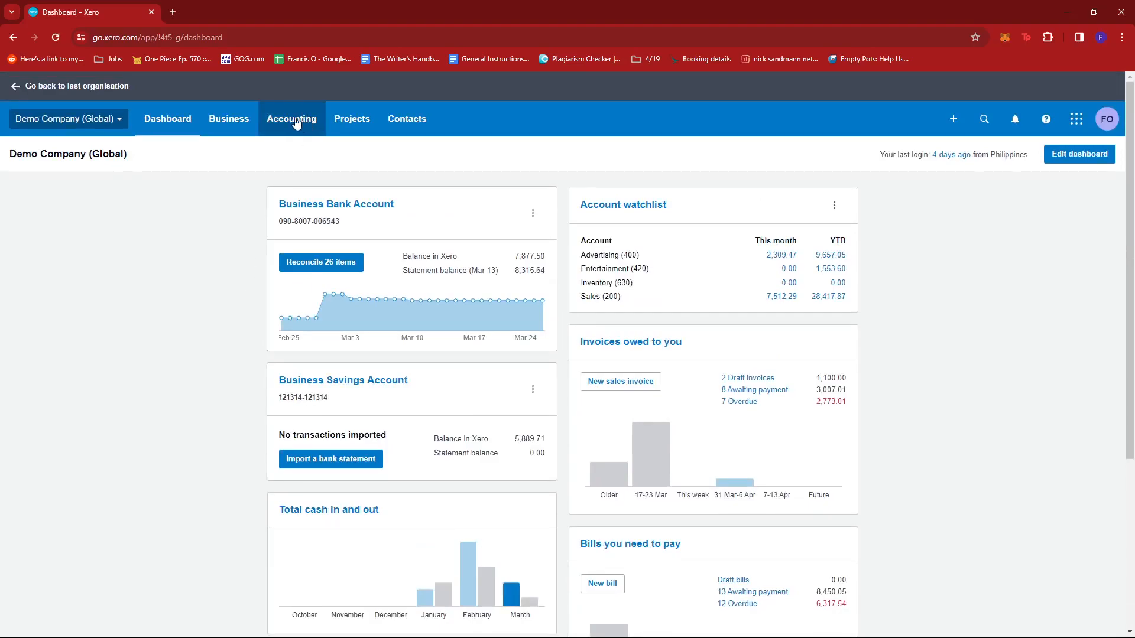
{"action": "mouse_move", "coordinate": [303, 123]}
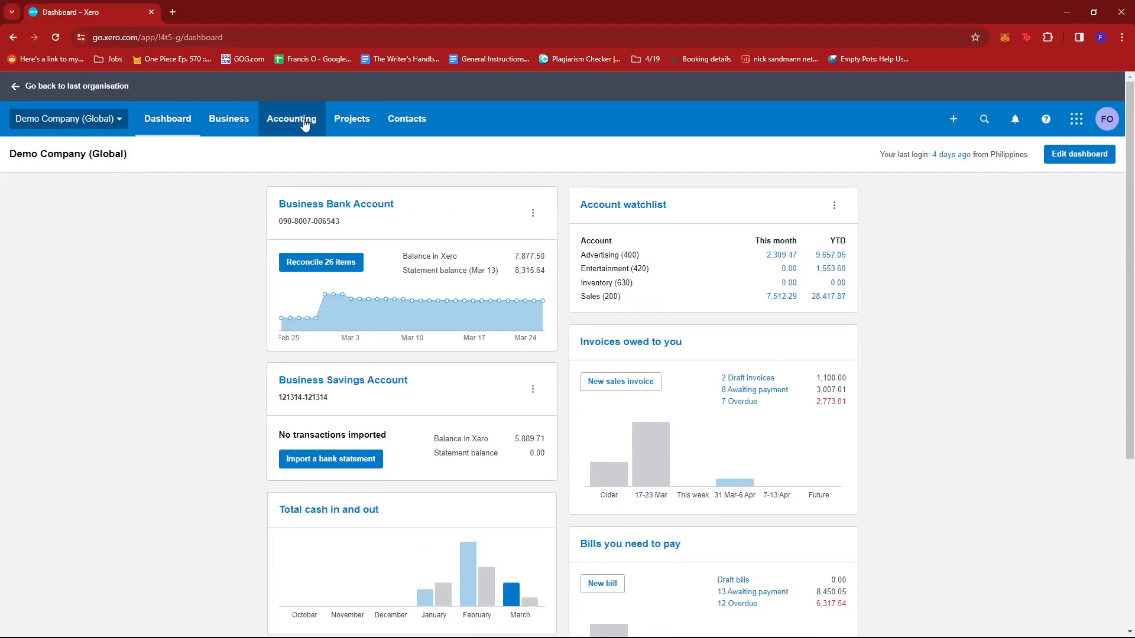
Go to the Bank accounts overview via the Accounting menu
{"action": "left_click", "coordinate": [292, 118]}
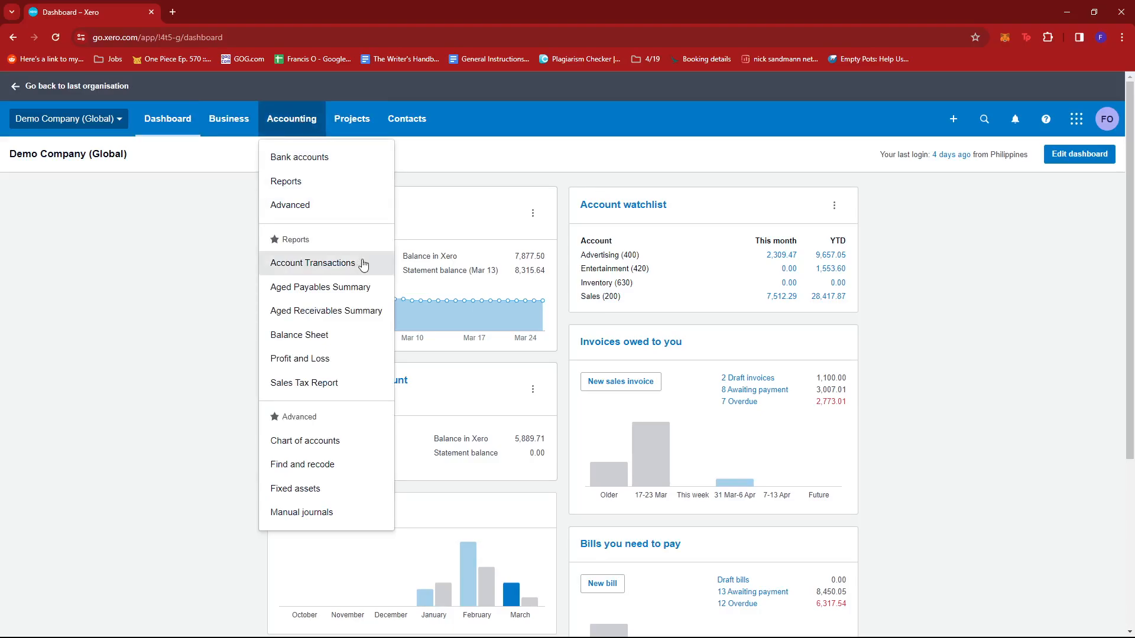
{"action": "mouse_move", "coordinate": [315, 162]}
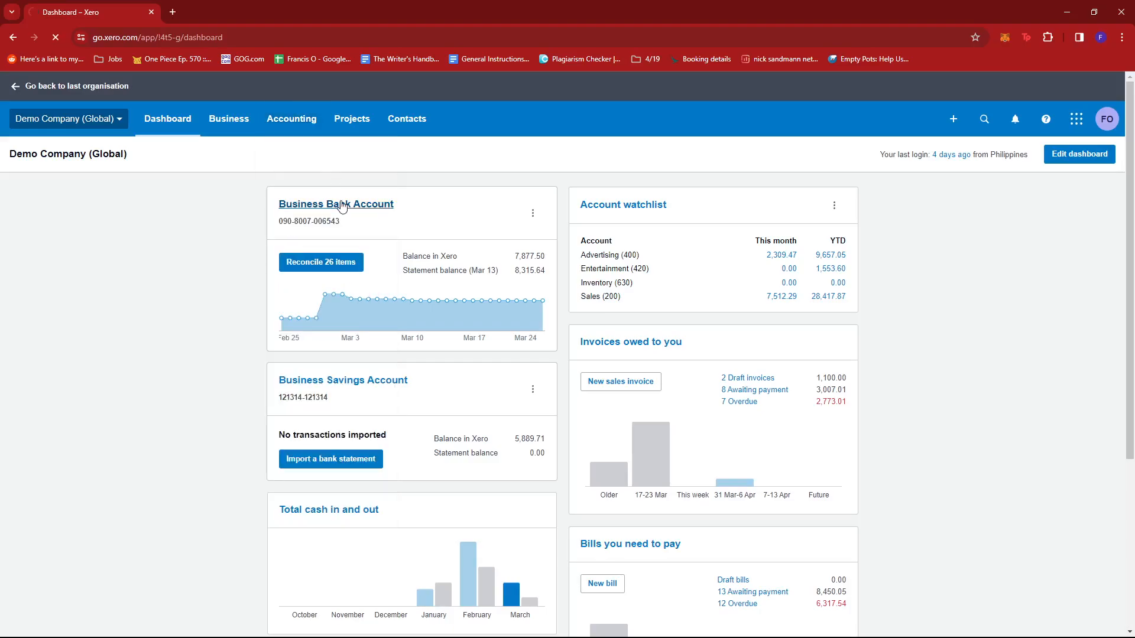
{"action": "left_click", "coordinate": [336, 204]}
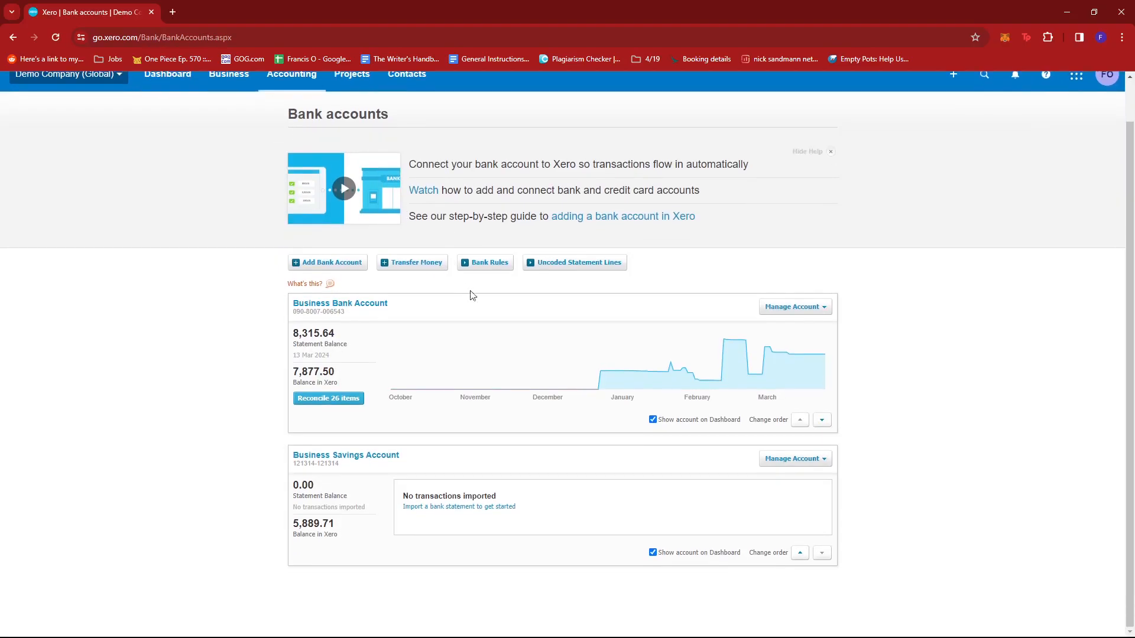
{"action": "mouse_move", "coordinate": [477, 434]}
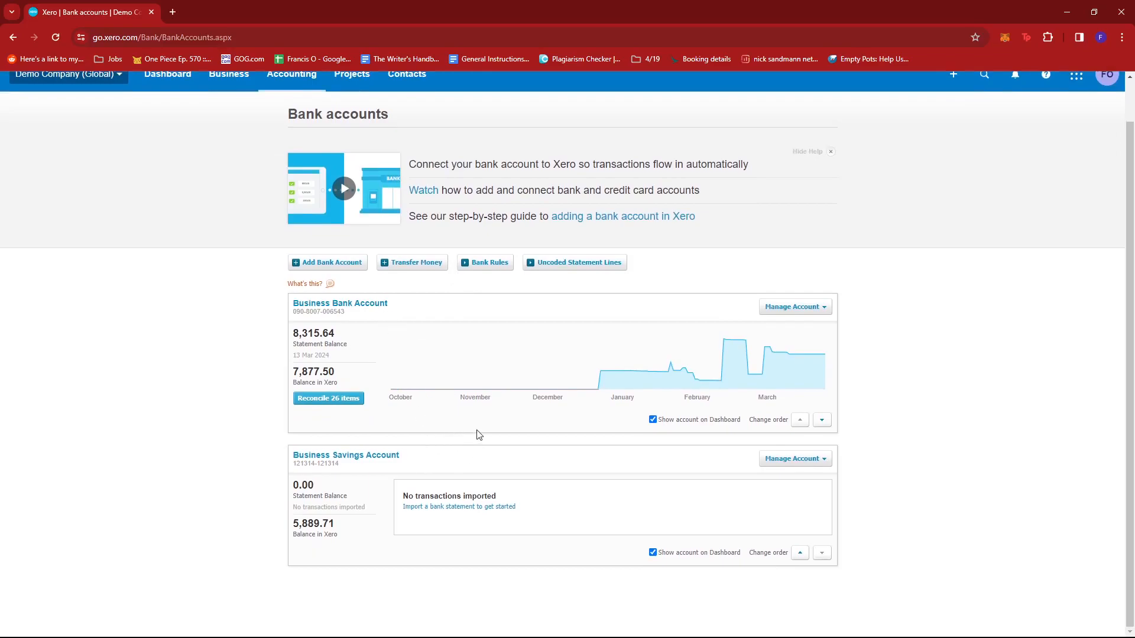
{"action": "mouse_move", "coordinate": [471, 383]}
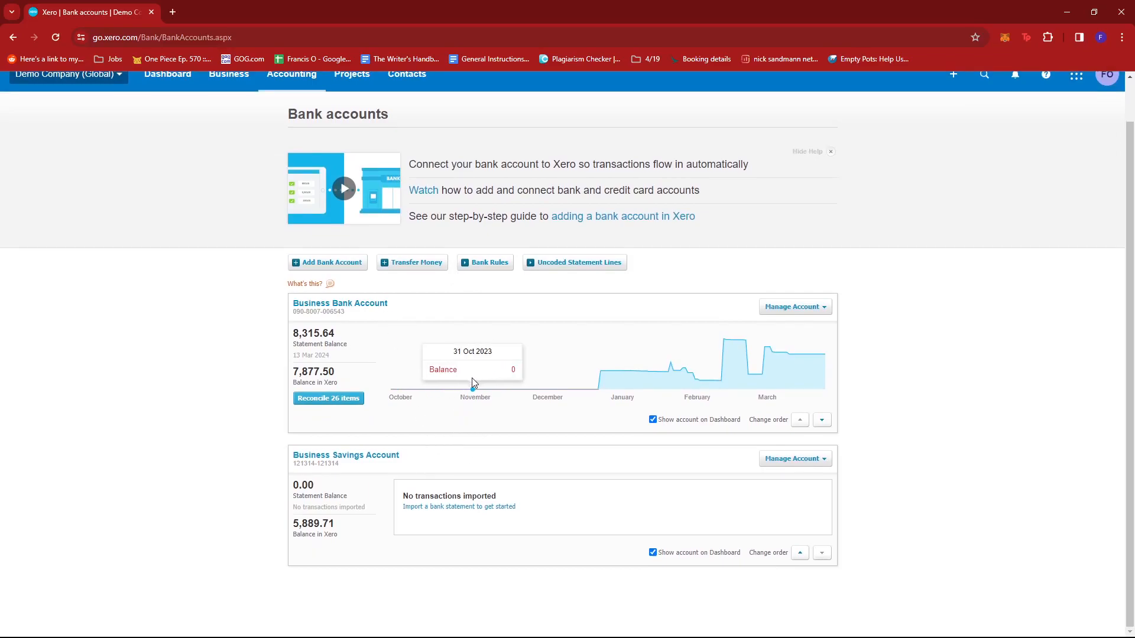
{"action": "mouse_move", "coordinate": [492, 379]}
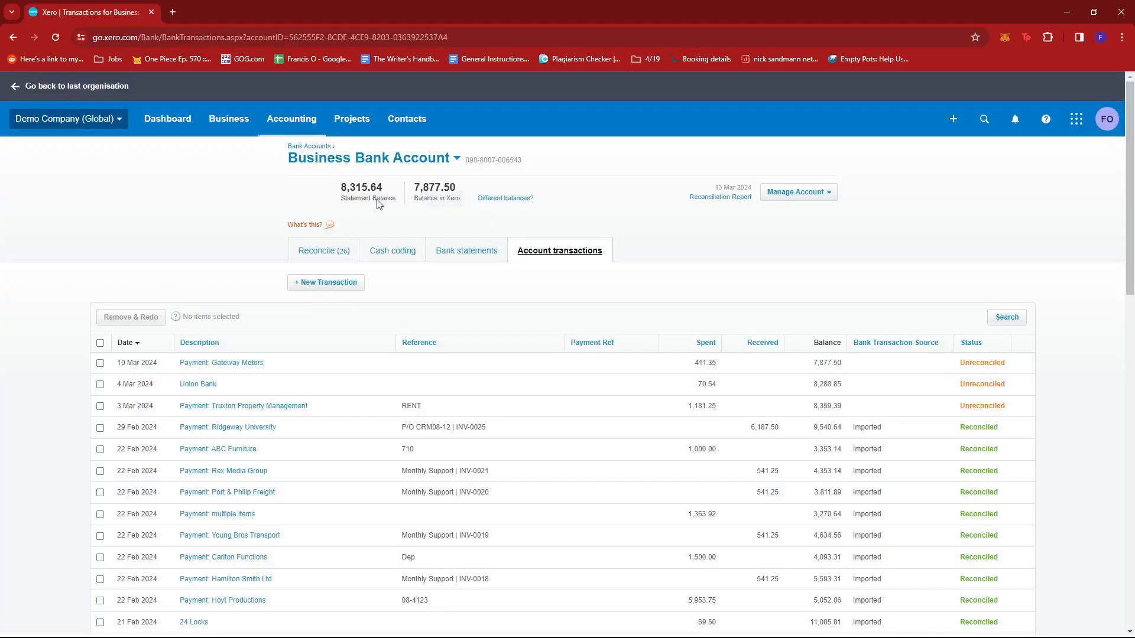
Show the Business Bank Account's imported Bank statements lines
{"action": "scroll", "scroll_direction": "down", "scroll_amount": 3}
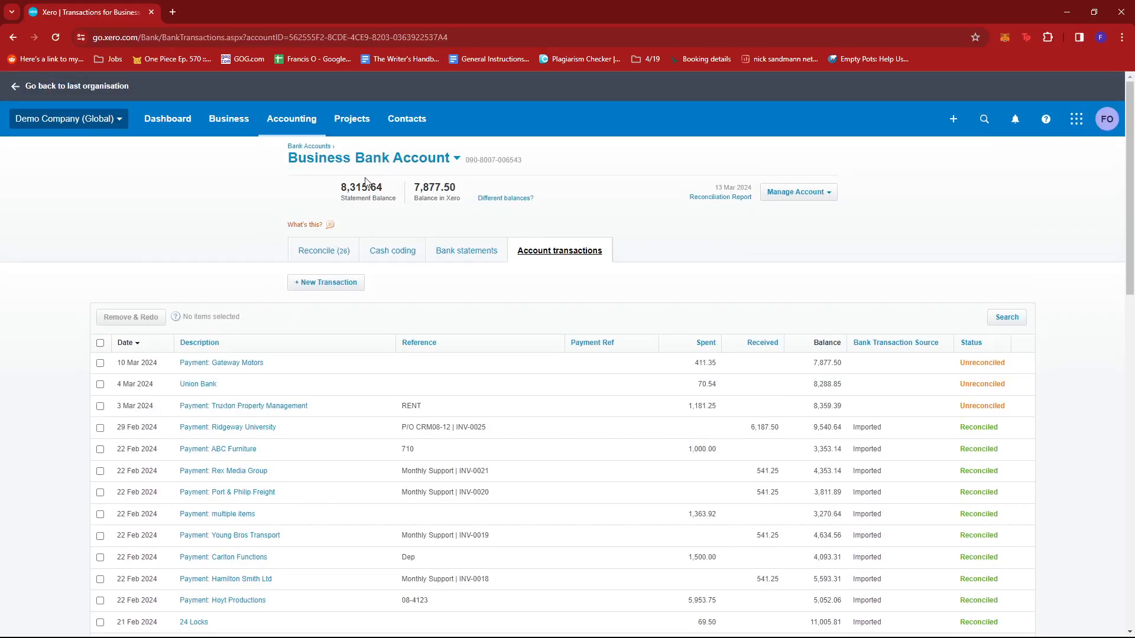
{"action": "mouse_move", "coordinate": [460, 247]}
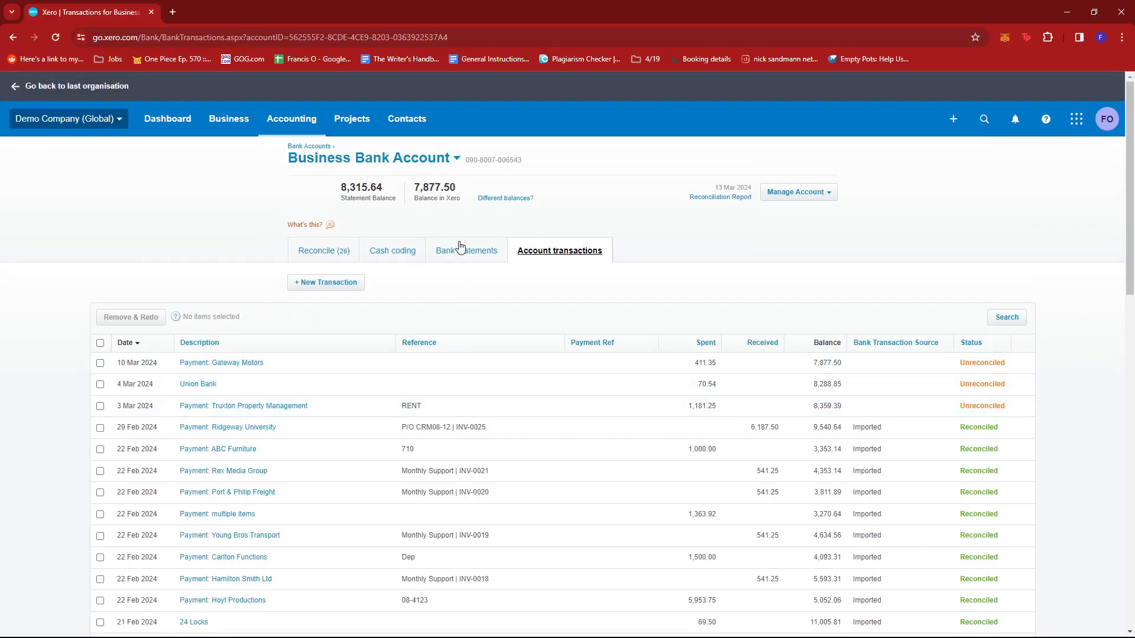
{"action": "left_click", "coordinate": [473, 249]}
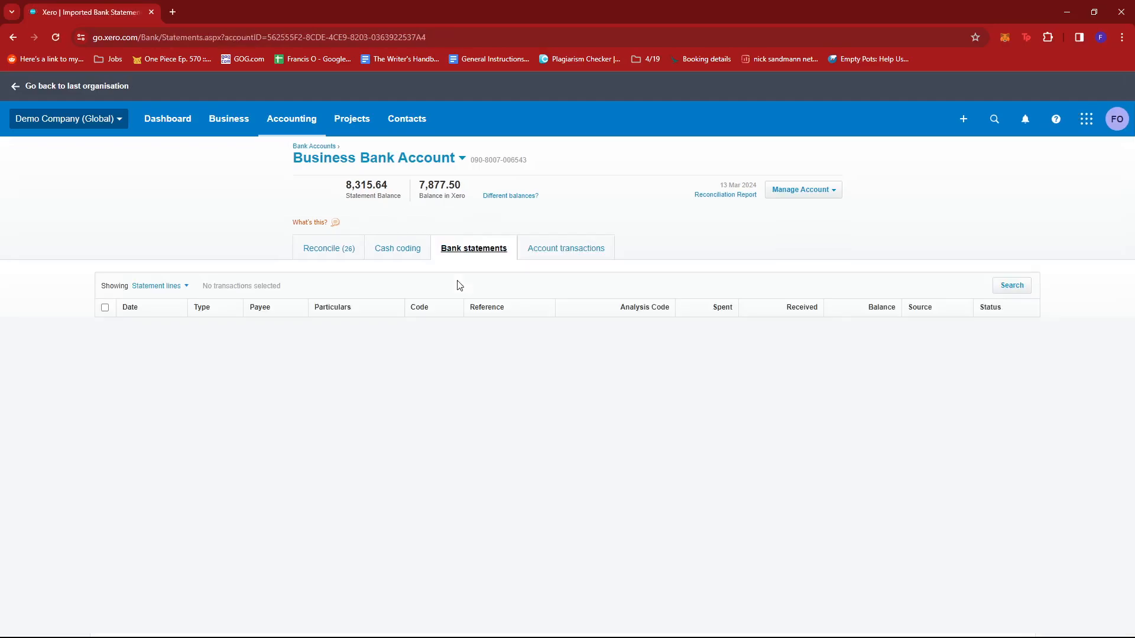
Scroll the statement lines down to the reconciled 22 Feb 2024 Rex Media Group entry
{"action": "scroll", "scroll_direction": "down", "scroll_amount": 3}
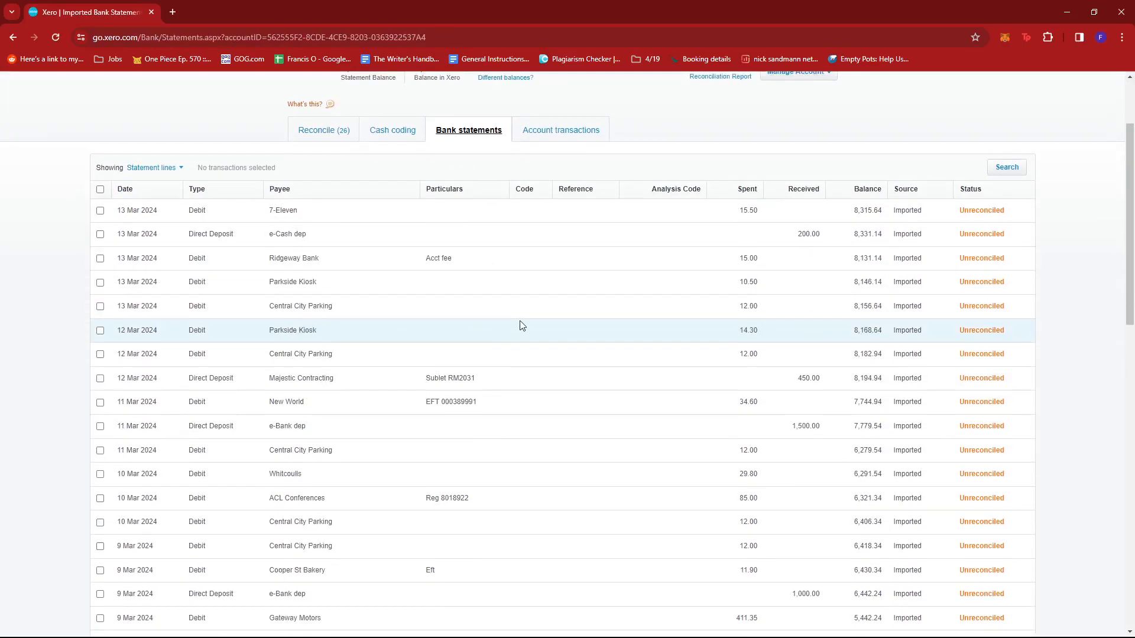
{"action": "scroll", "scroll_direction": "down", "scroll_amount": 3}
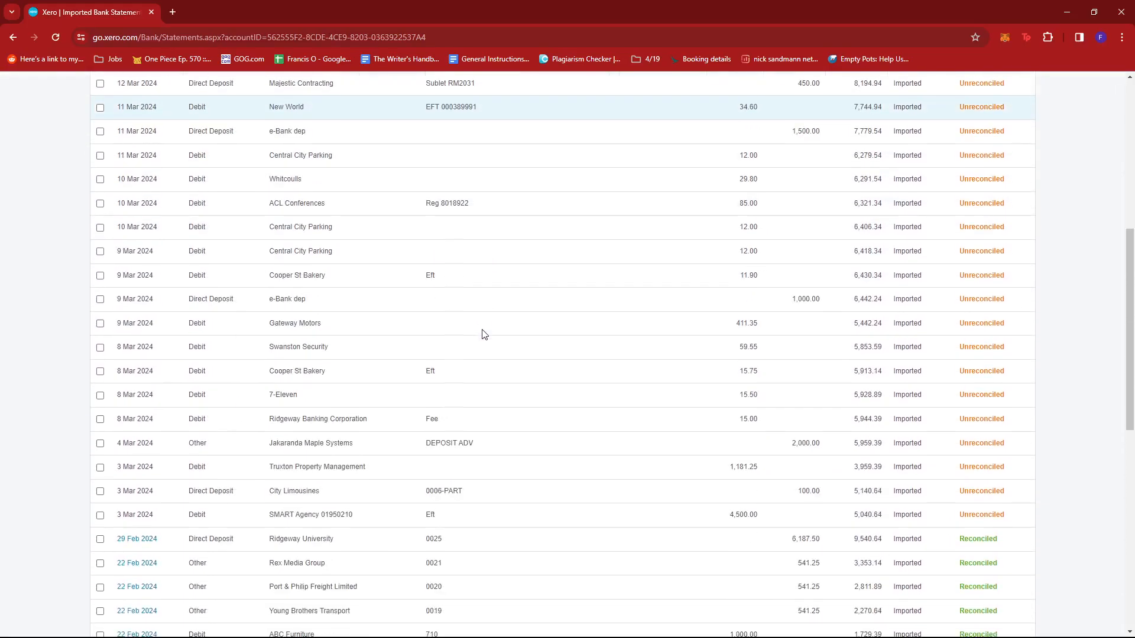
{"action": "scroll", "scroll_direction": "down", "scroll_amount": 3}
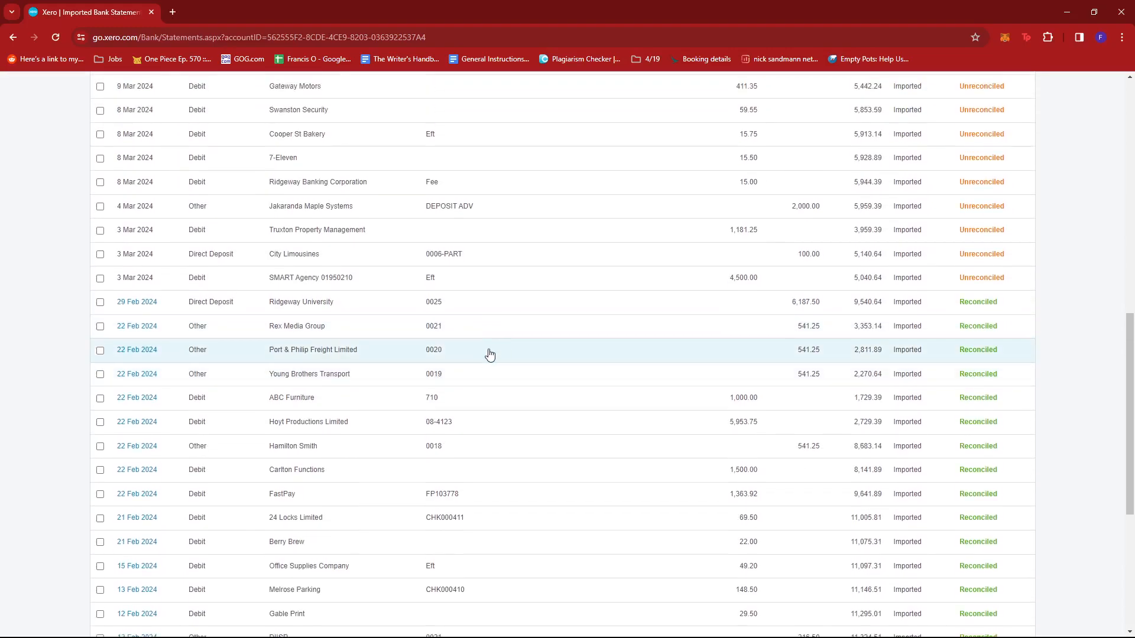
{"action": "scroll", "scroll_direction": "down", "scroll_amount": 3}
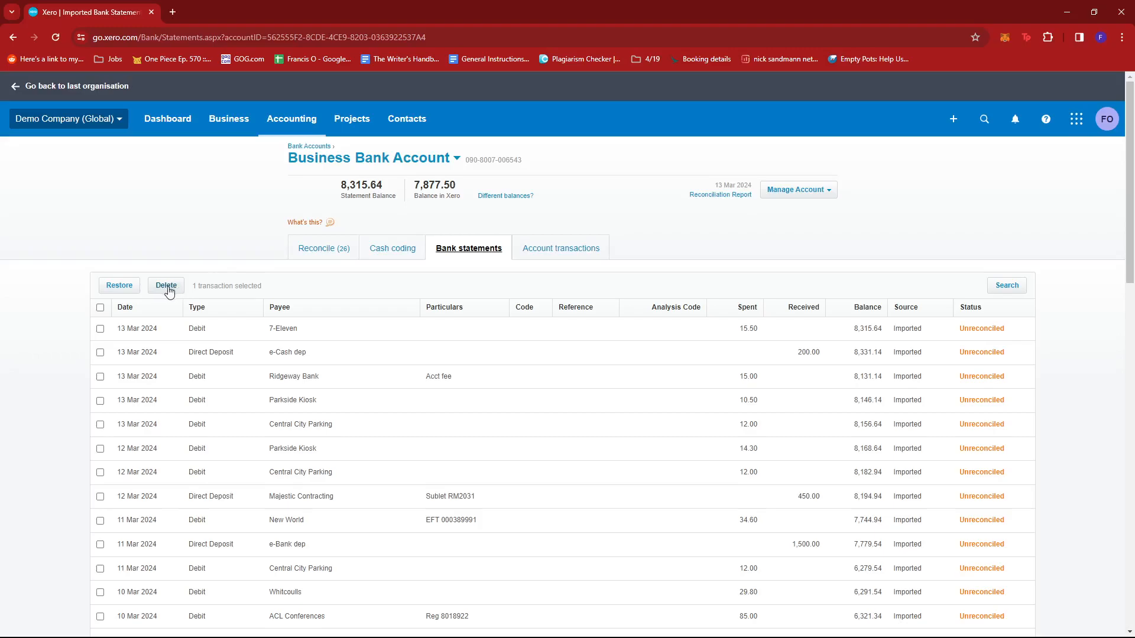
{"action": "mouse_move", "coordinate": [170, 291]}
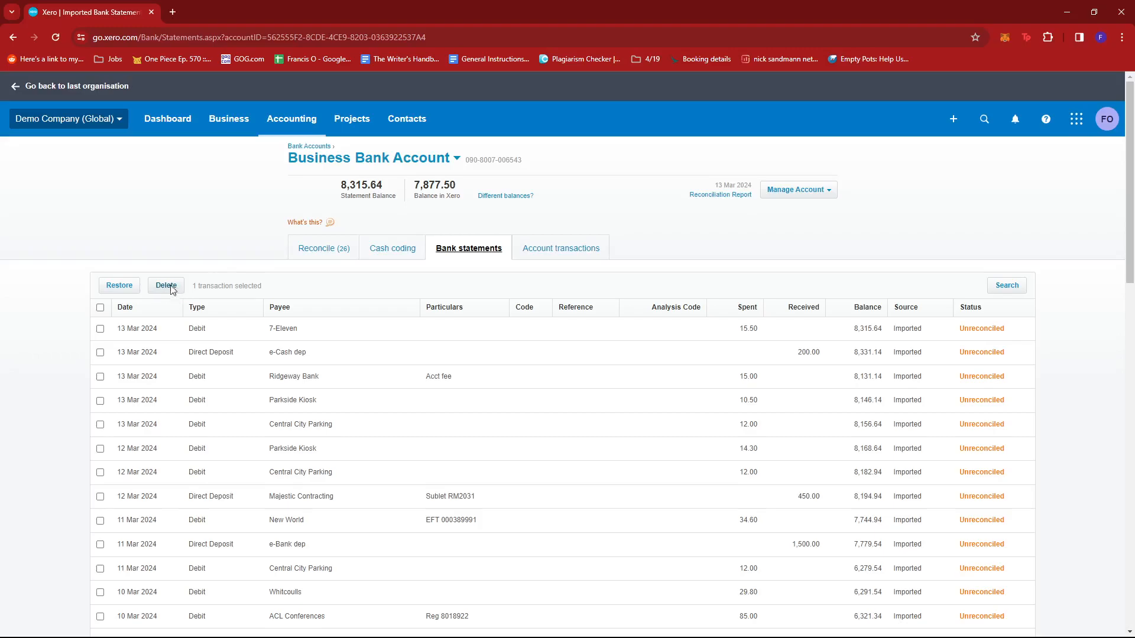
Delete the selected statement line and confirm, dropping the balance to 7,774.39
{"action": "left_click", "coordinate": [166, 285]}
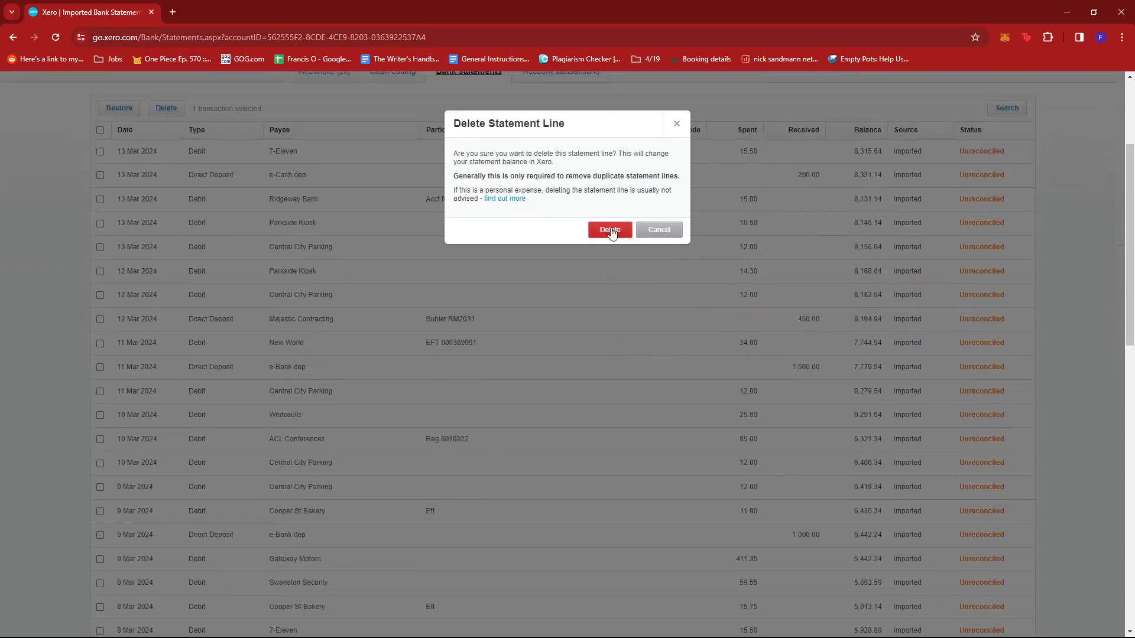
{"action": "left_click", "coordinate": [609, 229]}
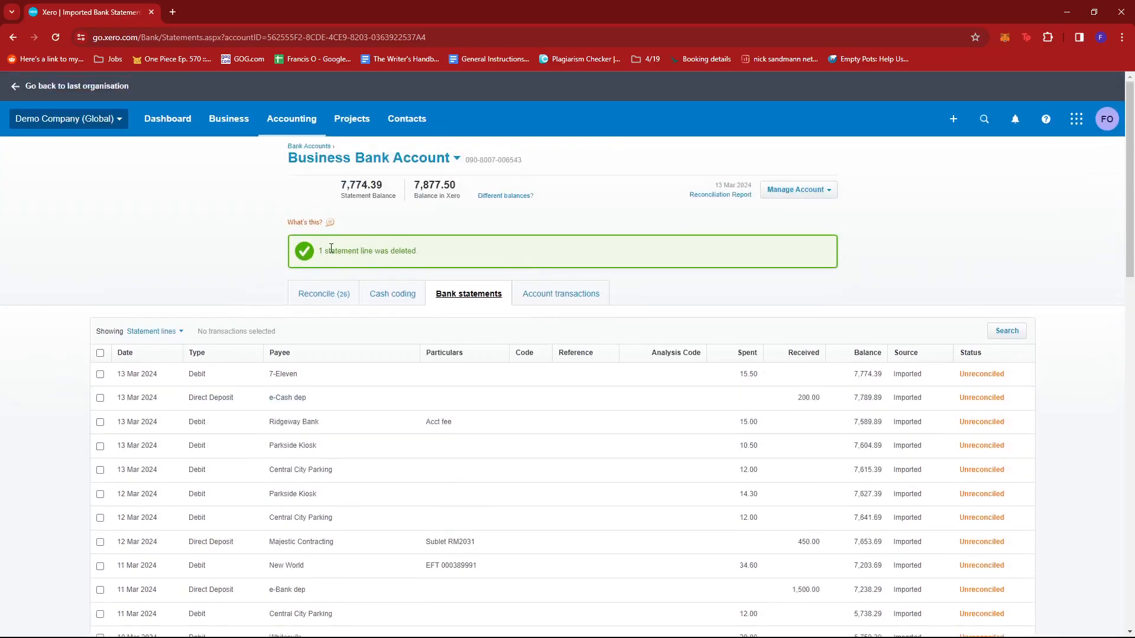
{"action": "scroll", "scroll_direction": "down", "scroll_amount": 3}
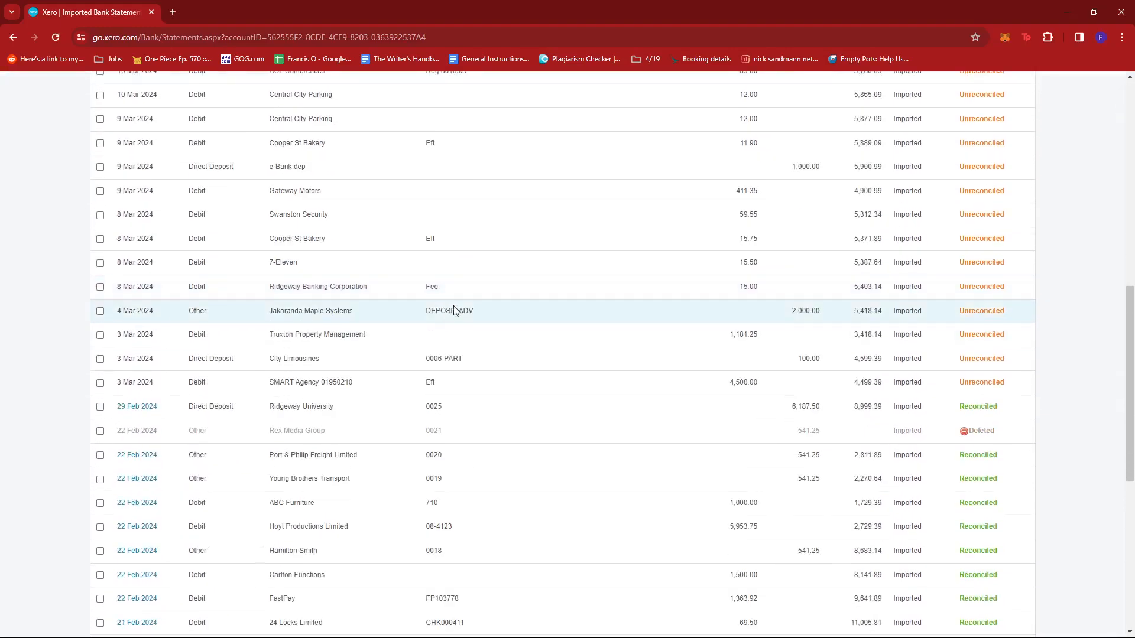
{"action": "scroll", "scroll_direction": "down", "scroll_amount": 3}
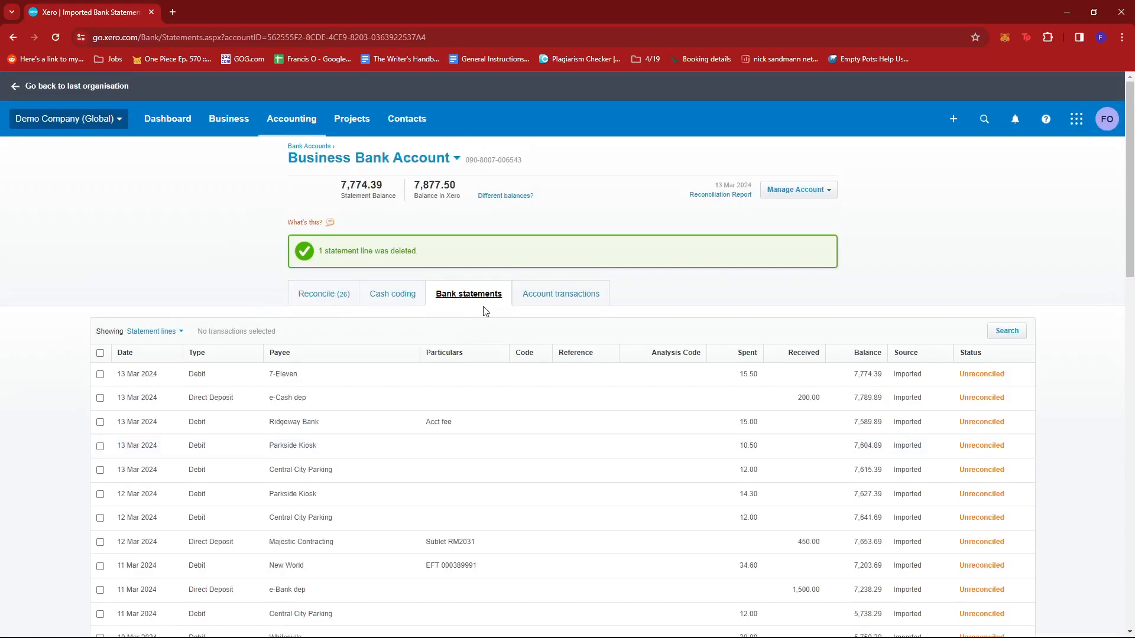
{"action": "mouse_move", "coordinate": [564, 331]}
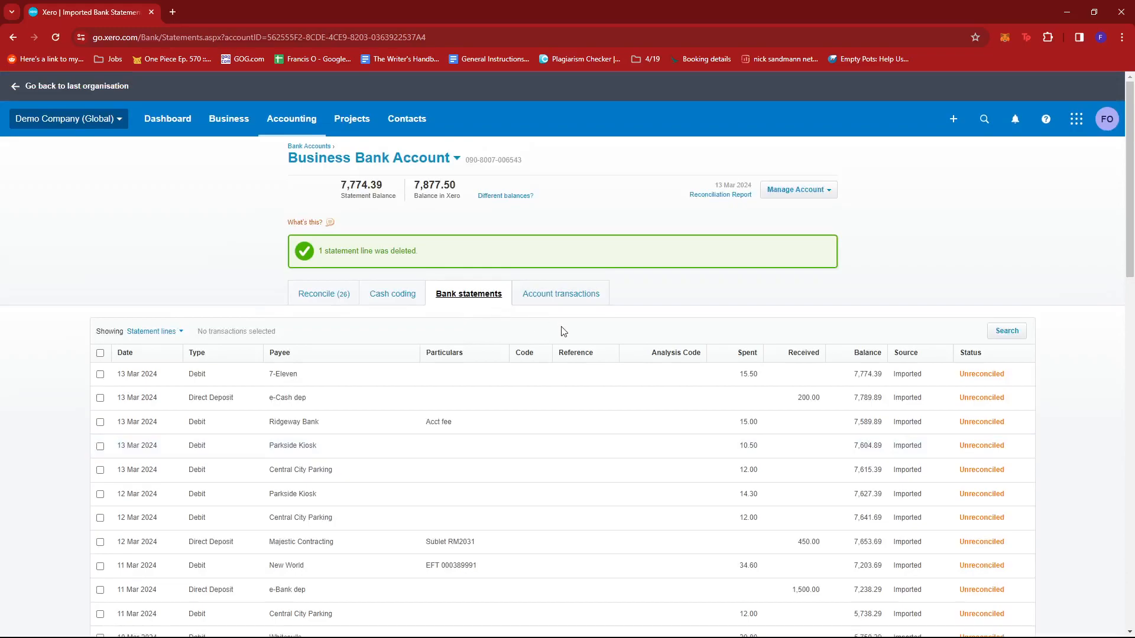